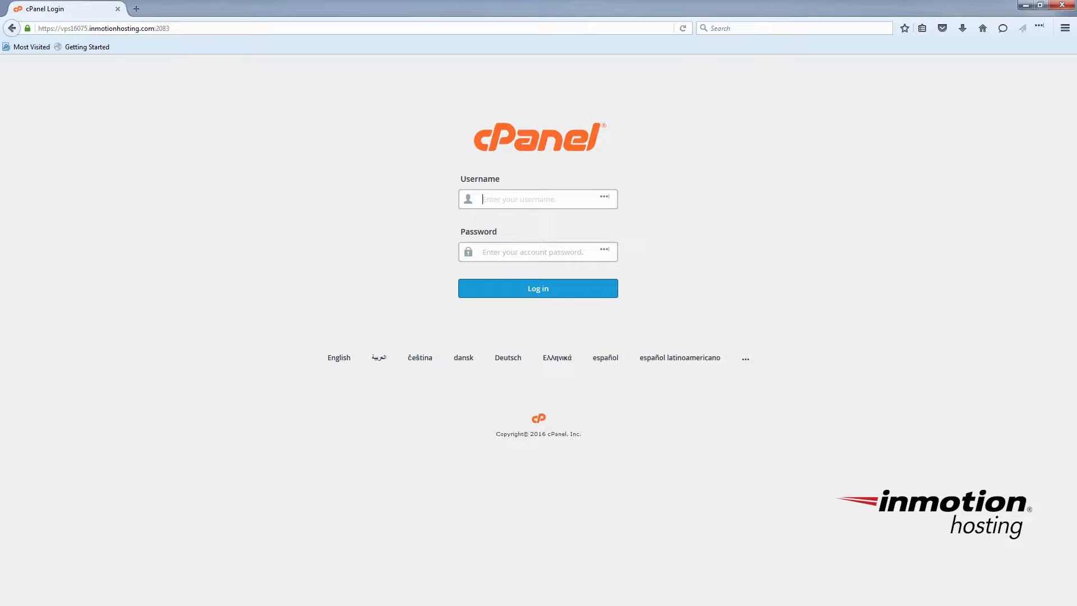
Open Google's 'Configuring Your MX Records' article in a second tab, keeping the cPanel login
left_click(537, 199)
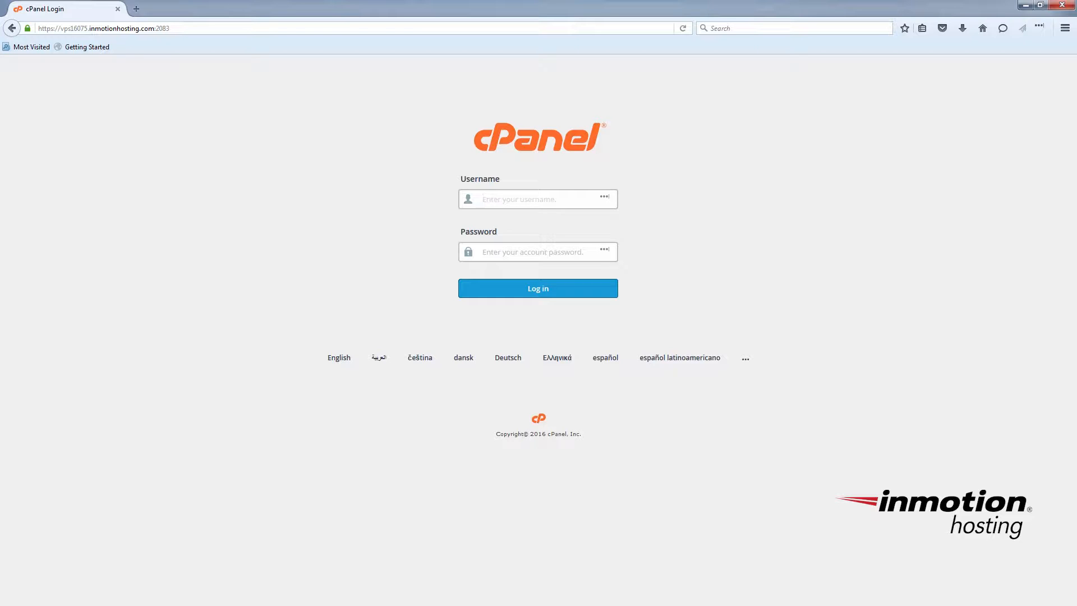
left_click(538, 198)
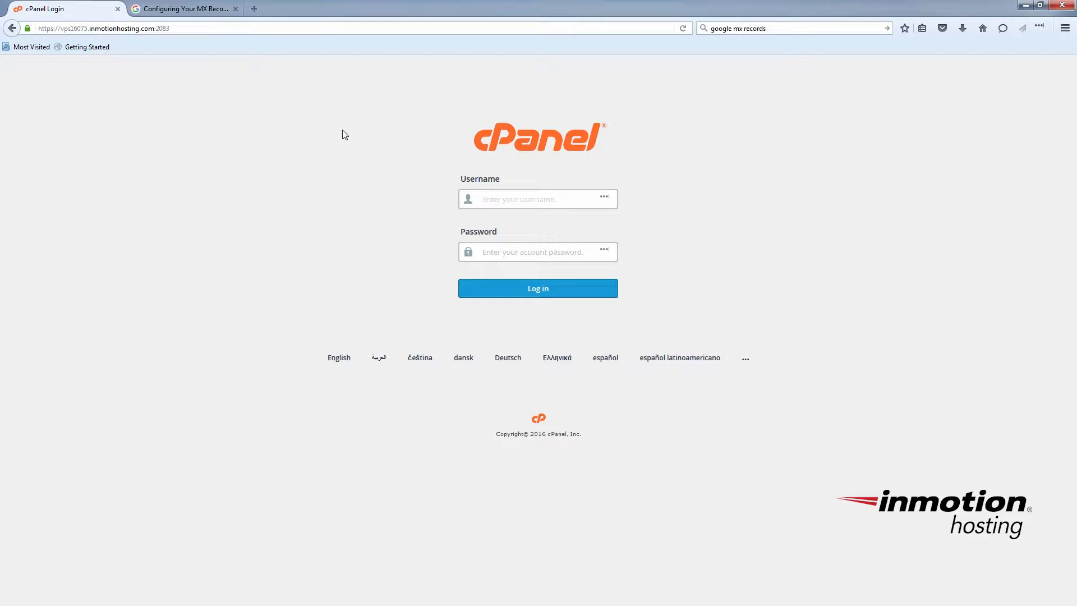
Log in to cPanel with the username 'max' and password
left_click(538, 198)
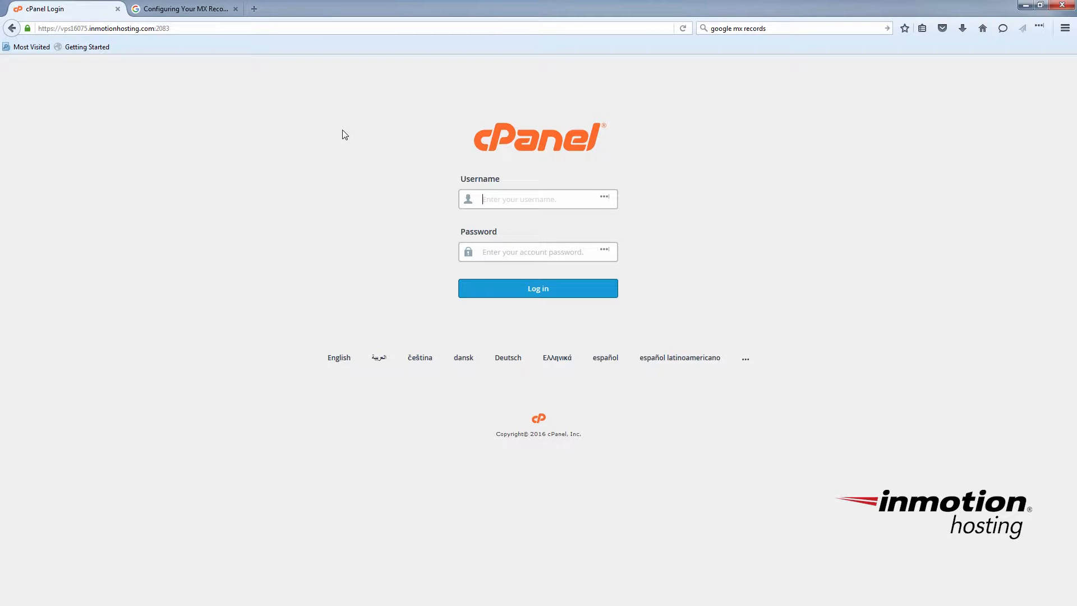
type("max")
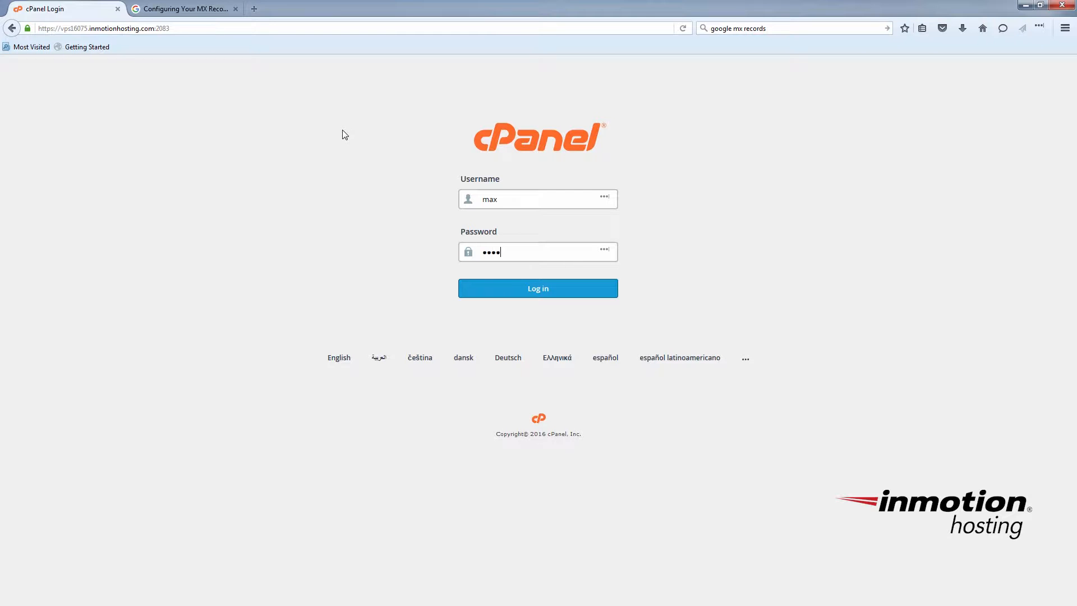
left_click(538, 288)
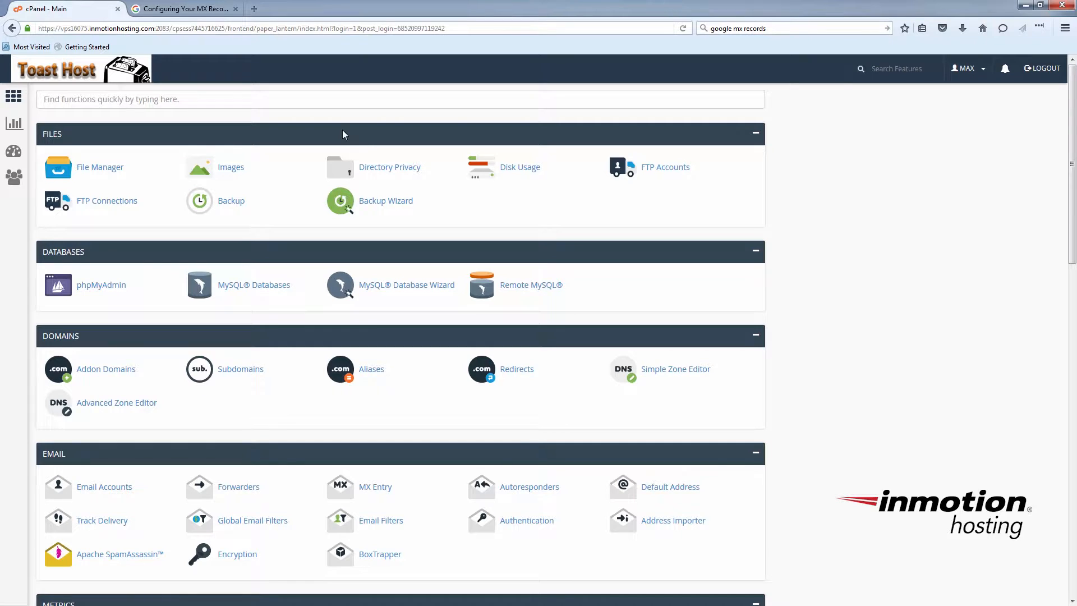
mouse_move(366, 143)
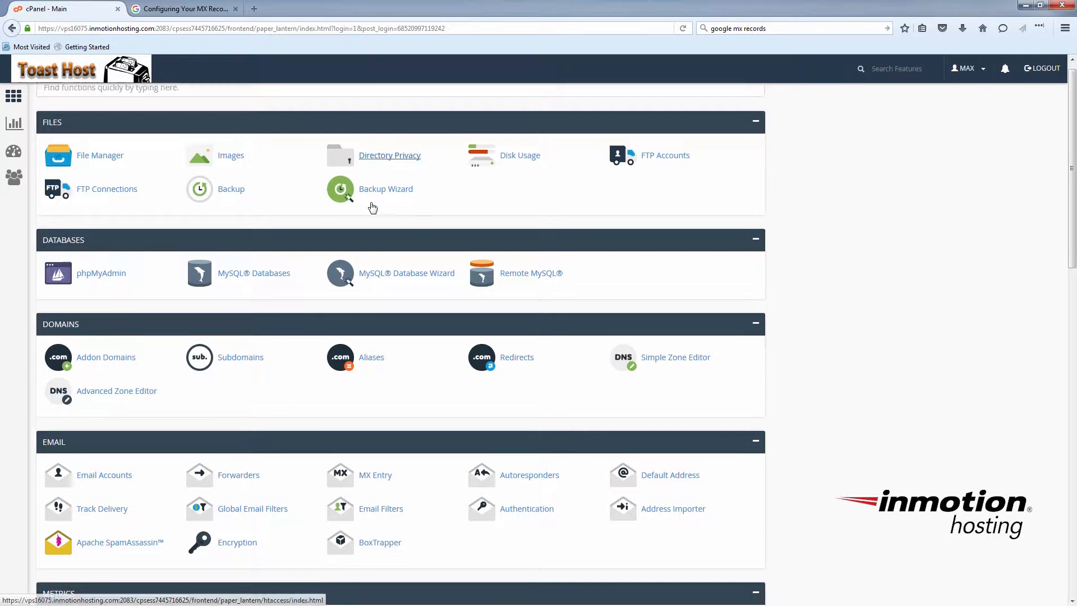
Open MX Entry and select example.com as the domain
left_click(375, 475)
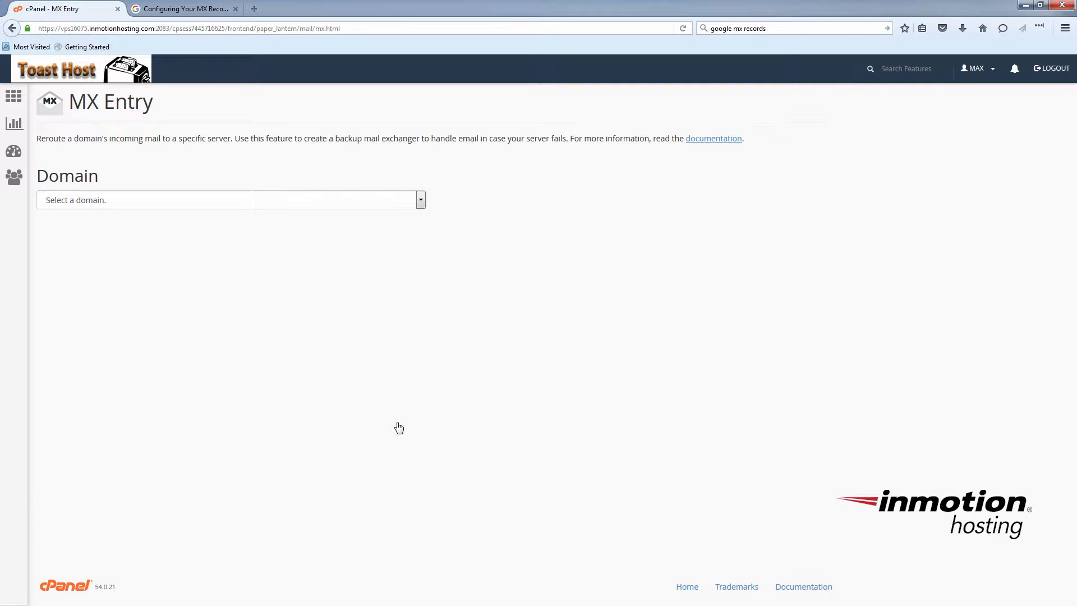
mouse_move(248, 113)
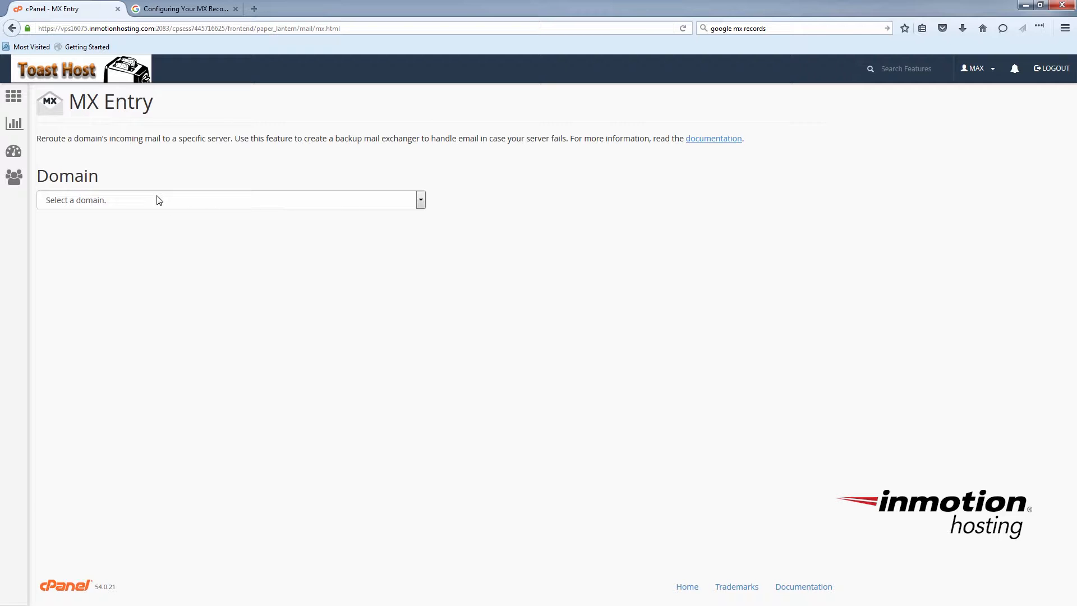
left_click(229, 200)
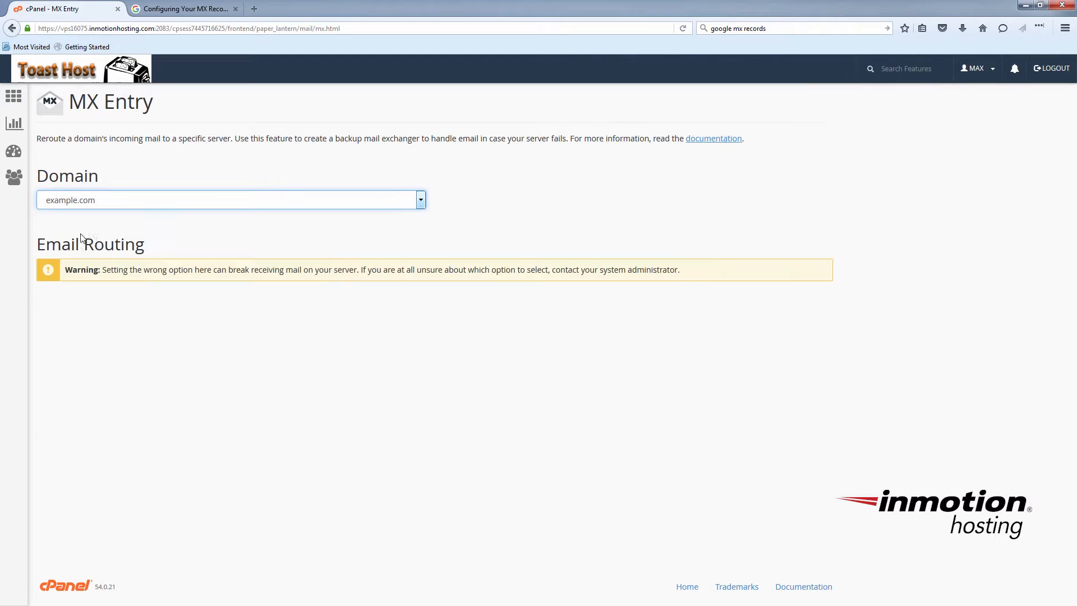
scroll("down", 3)
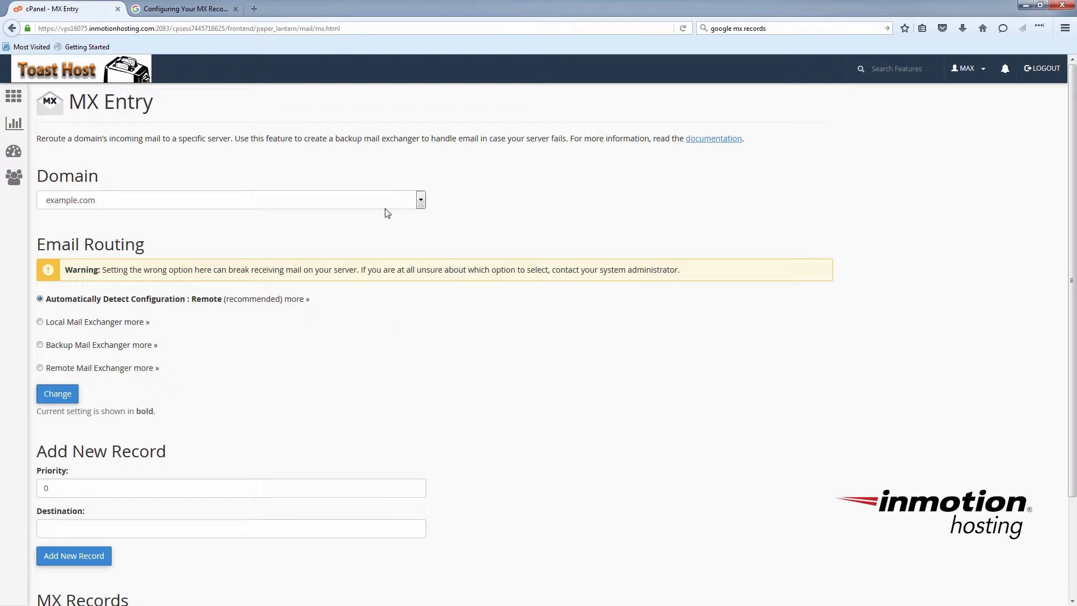
mouse_move(254, 71)
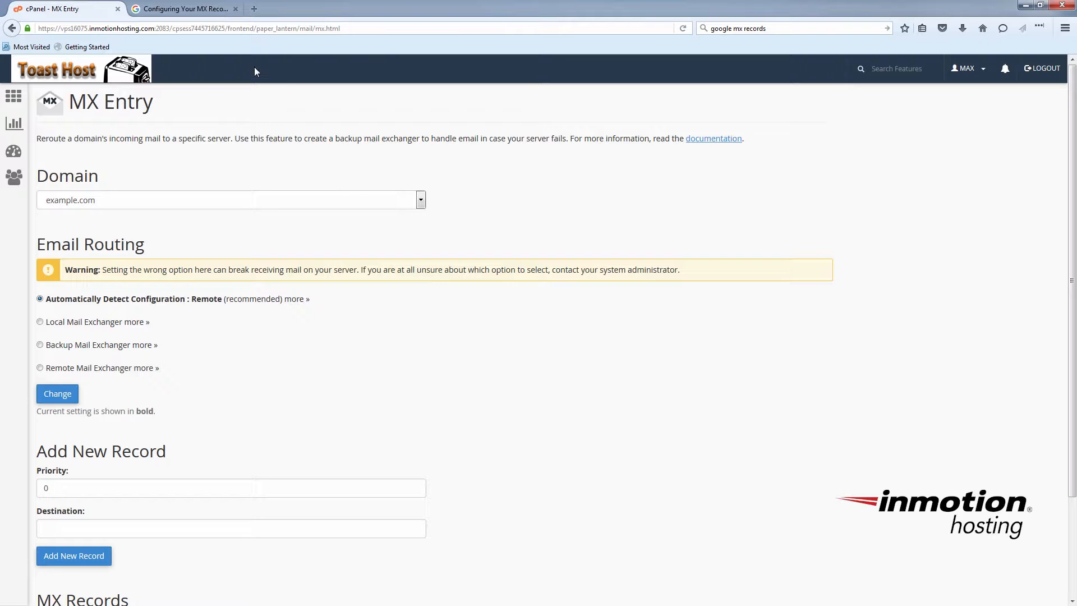
In the Google help article's Mail Server table, select ASPMX.L.GOOGLE.COM
left_click(183, 8)
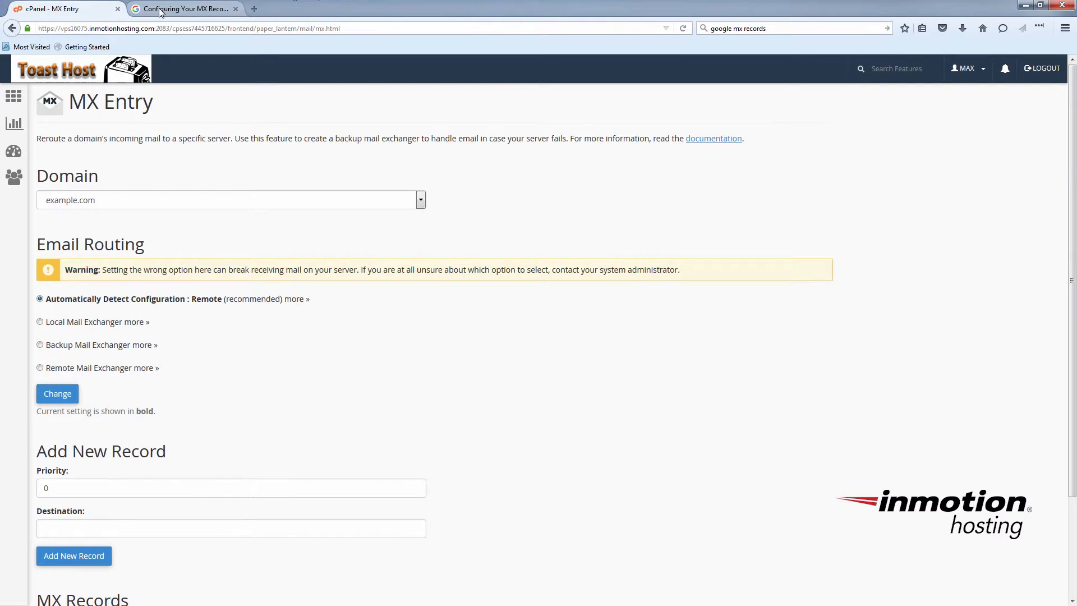
left_click(184, 8)
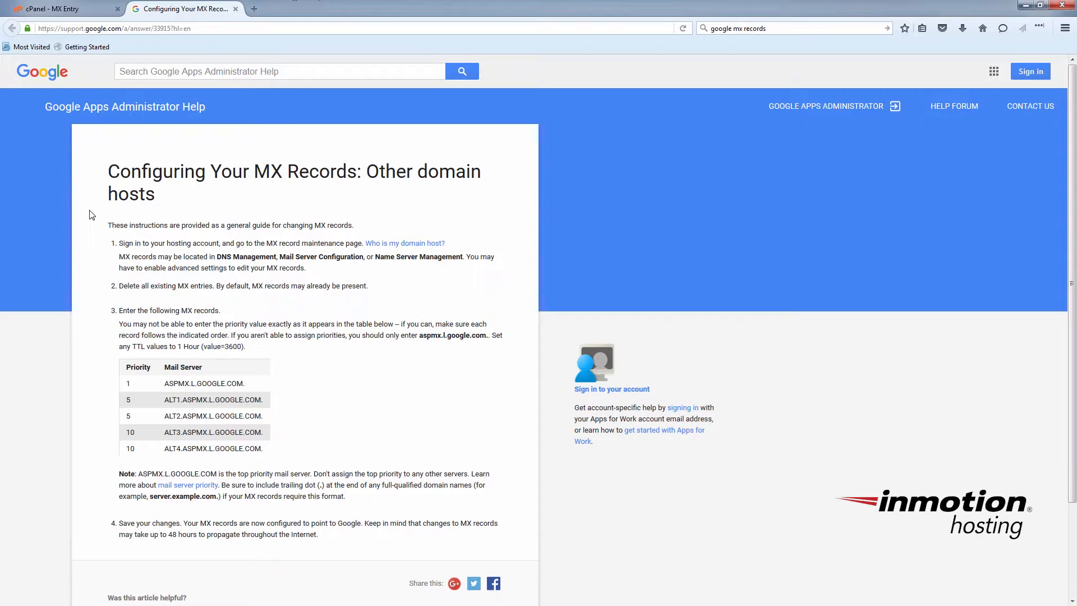
mouse_move(261, 209)
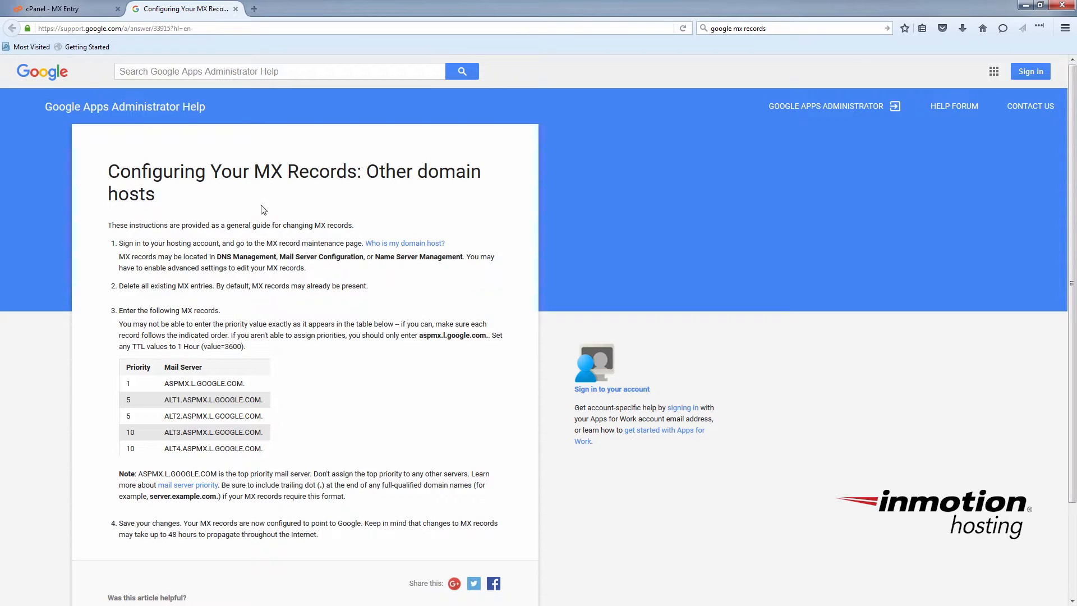
mouse_move(350, 358)
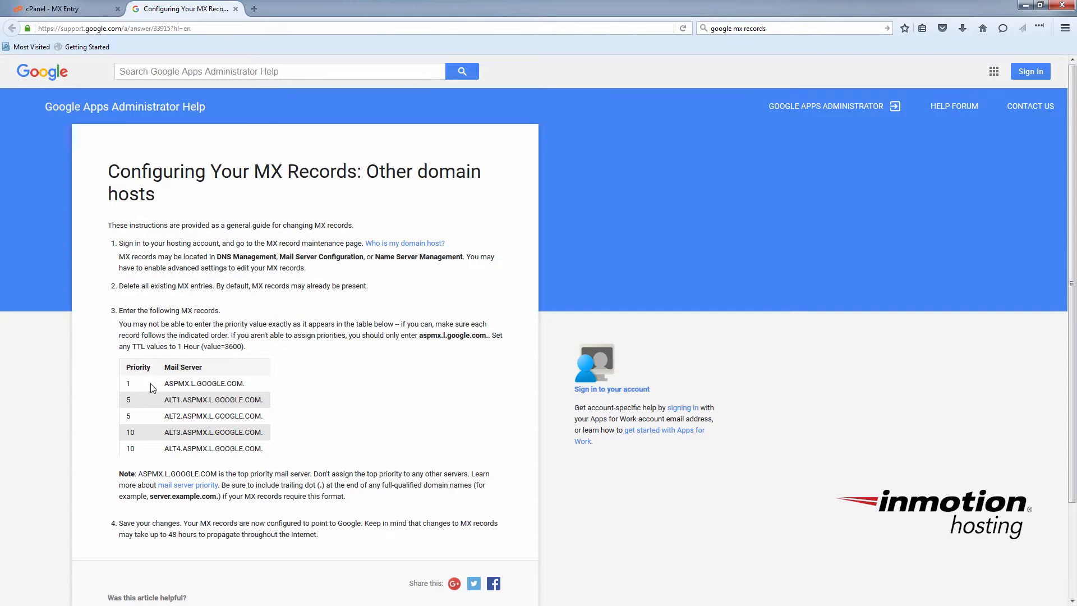
double_click(203, 383)
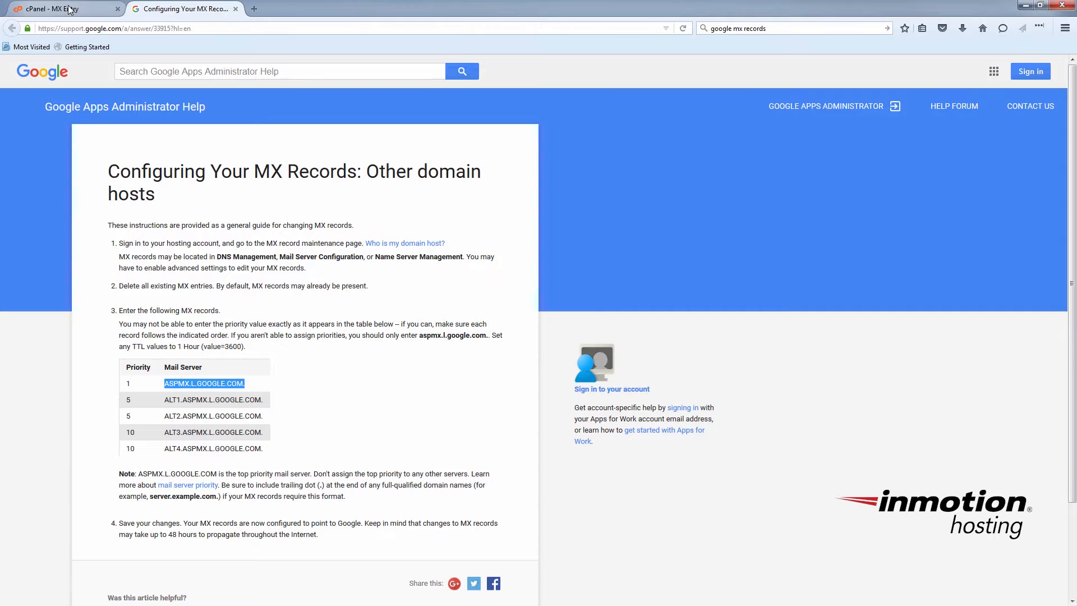
Add a priority 1 MX record for ASPMX.L.GOOGLE.COM with the trailing dot removed
left_click(62, 8)
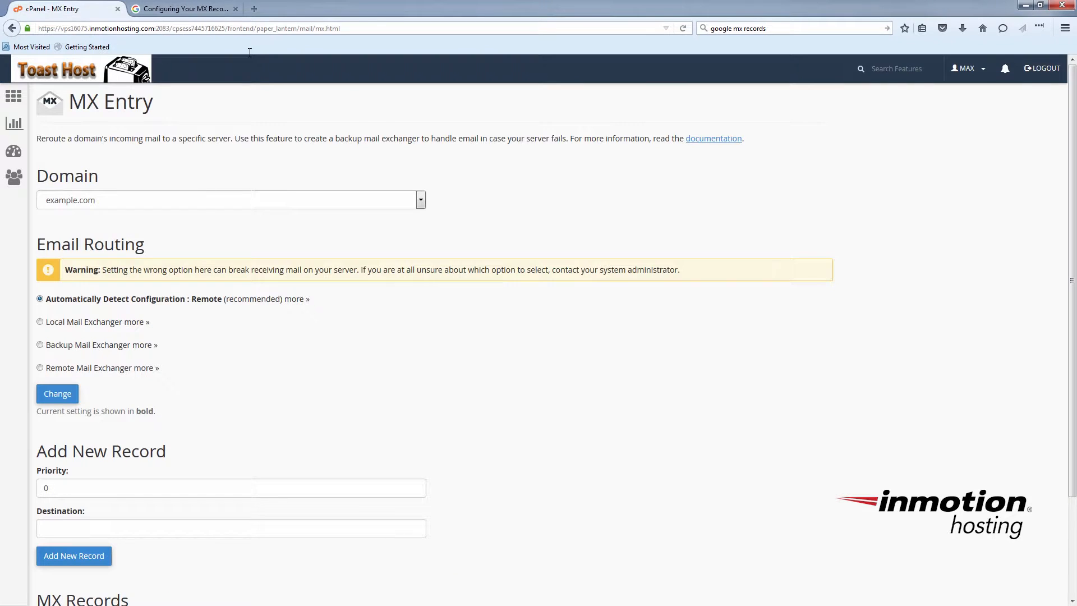
scroll("down", 3)
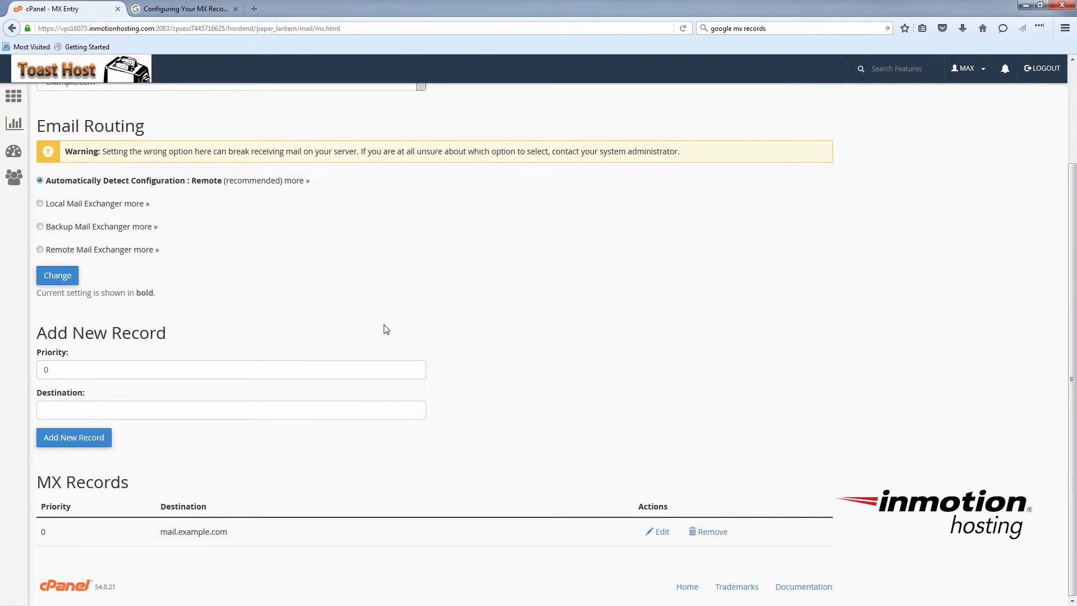
left_click(230, 410)
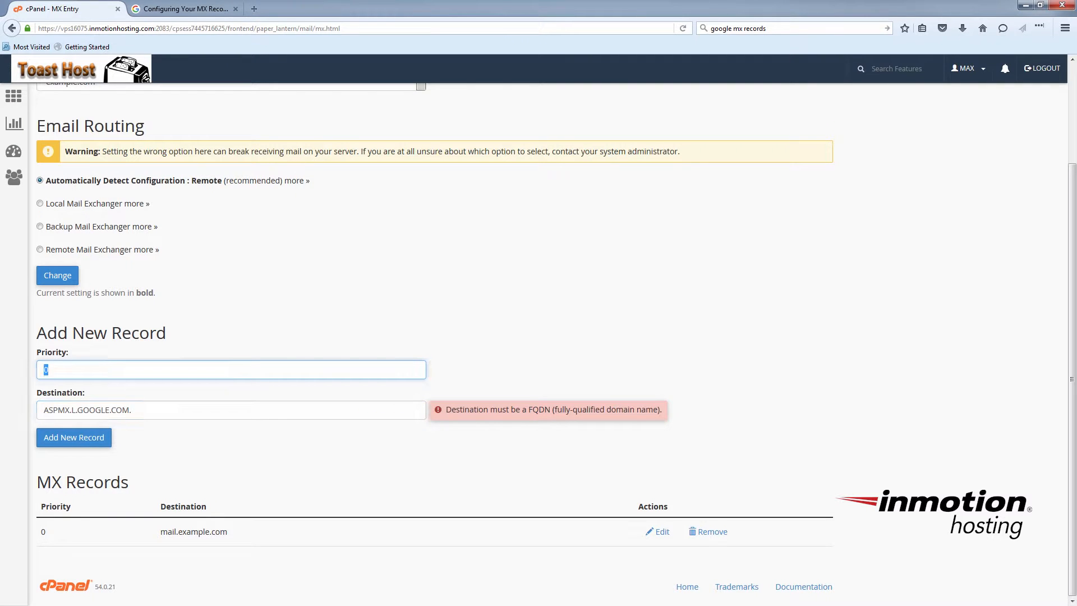
type("1")
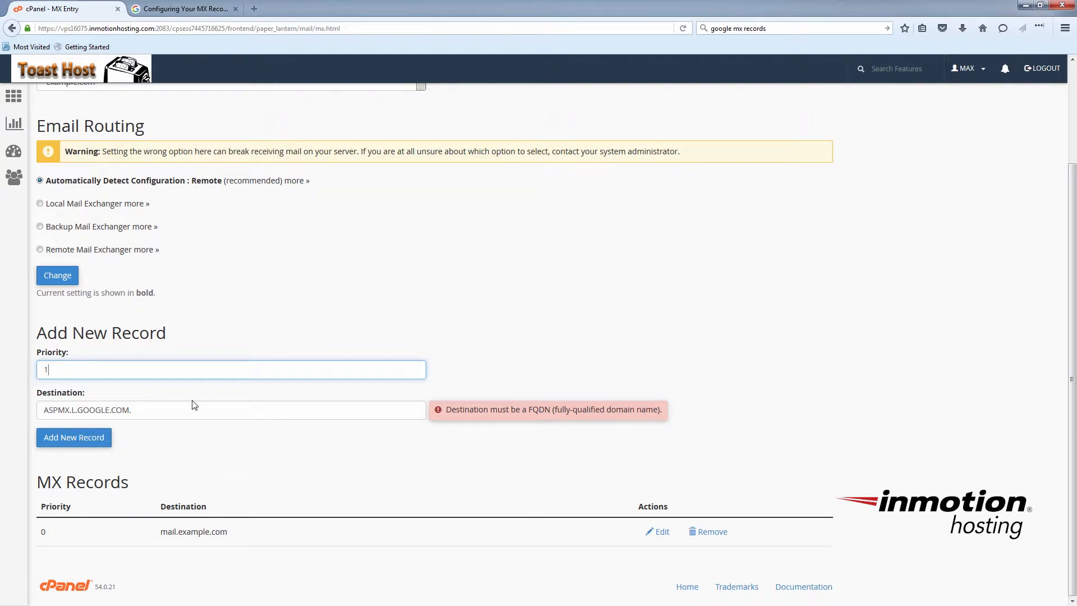
left_click(230, 409)
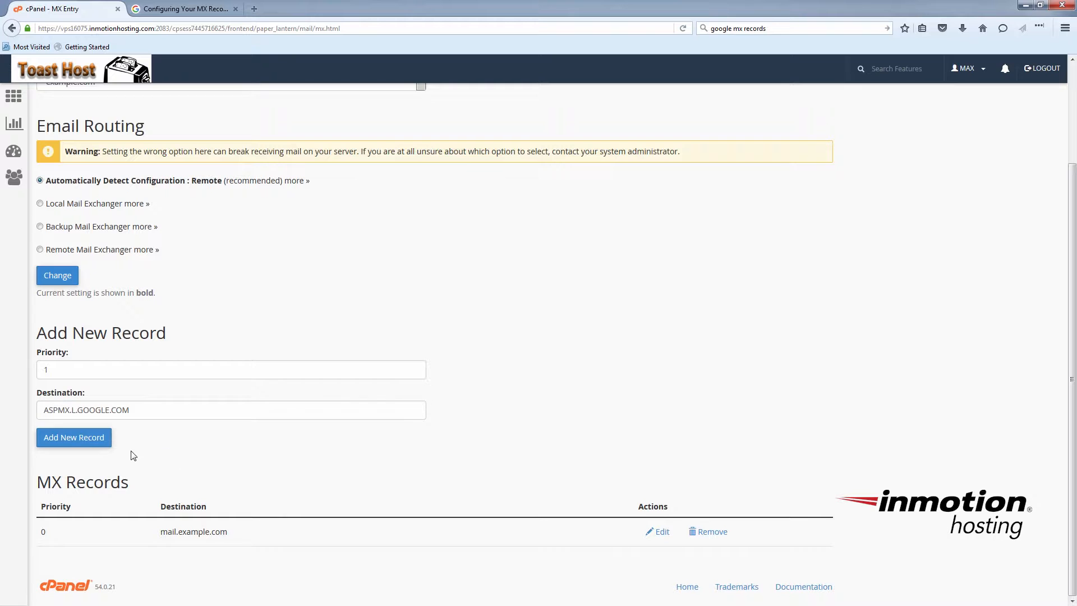
left_click(74, 437)
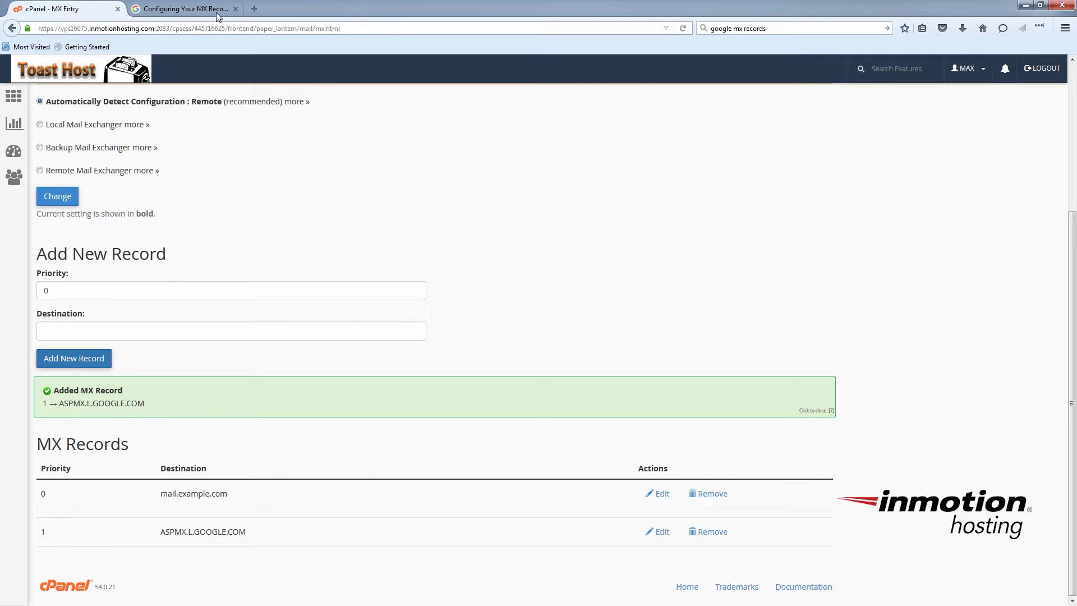
Copy Google's ALT servers into cPanel and add them as priority 5 MX records
left_click(183, 8)
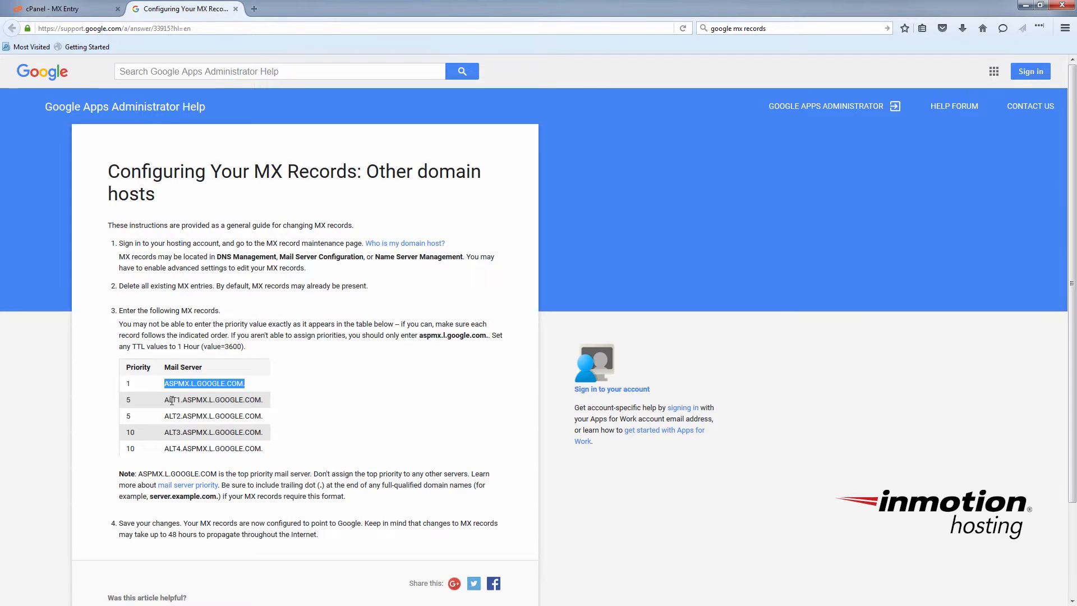
double_click(213, 400)
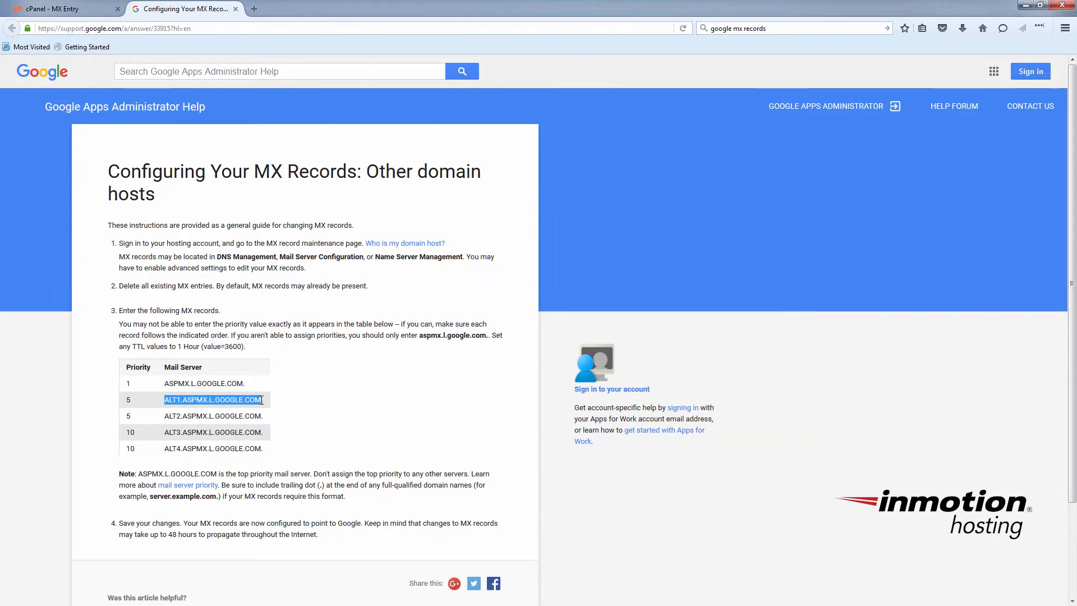
left_click(61, 9)
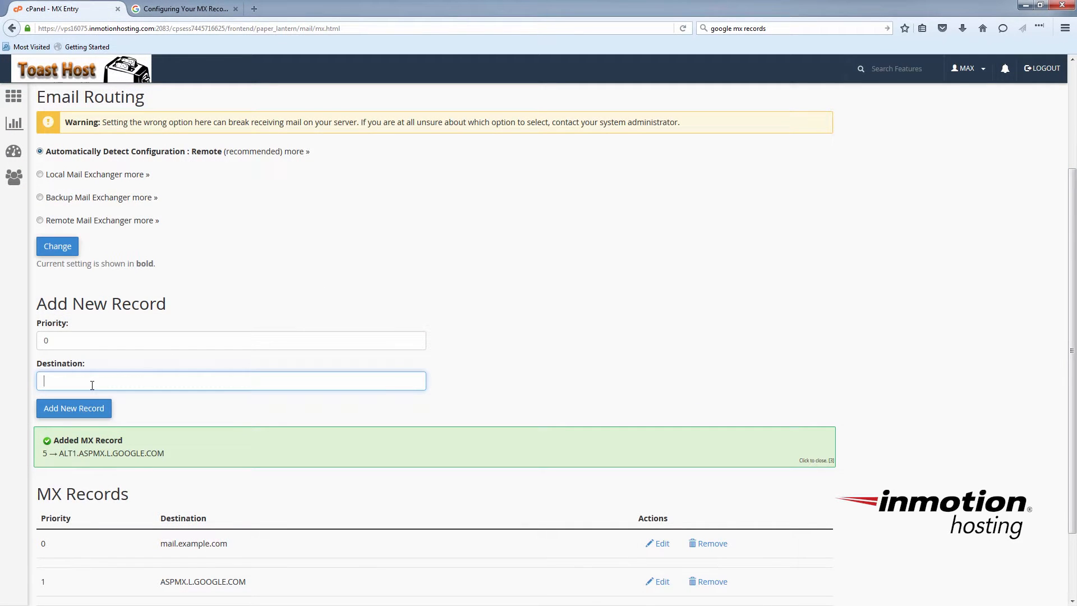
left_click(184, 8)
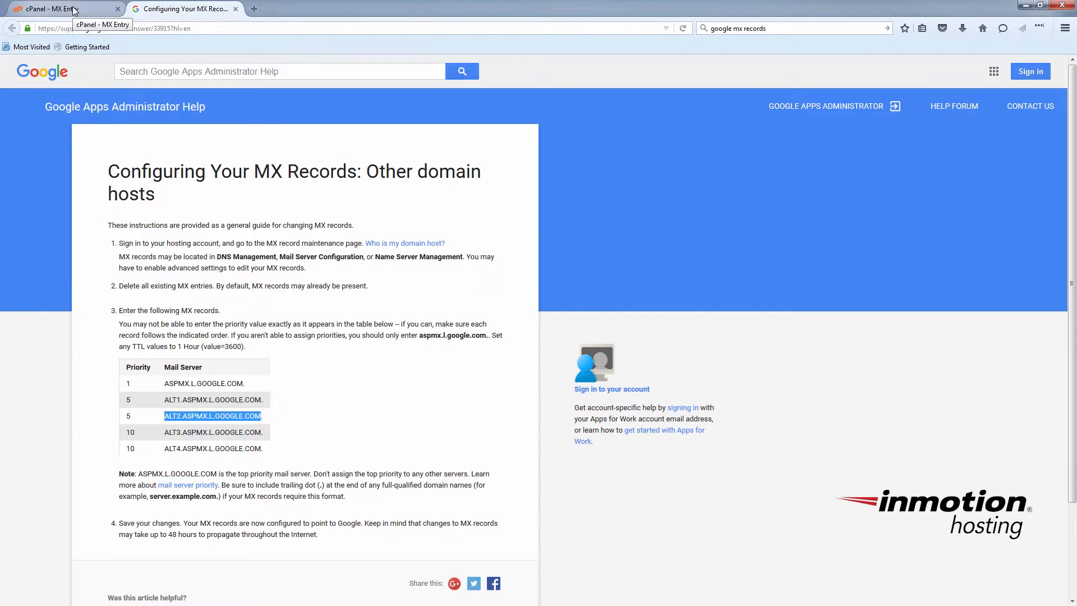
left_click(61, 8)
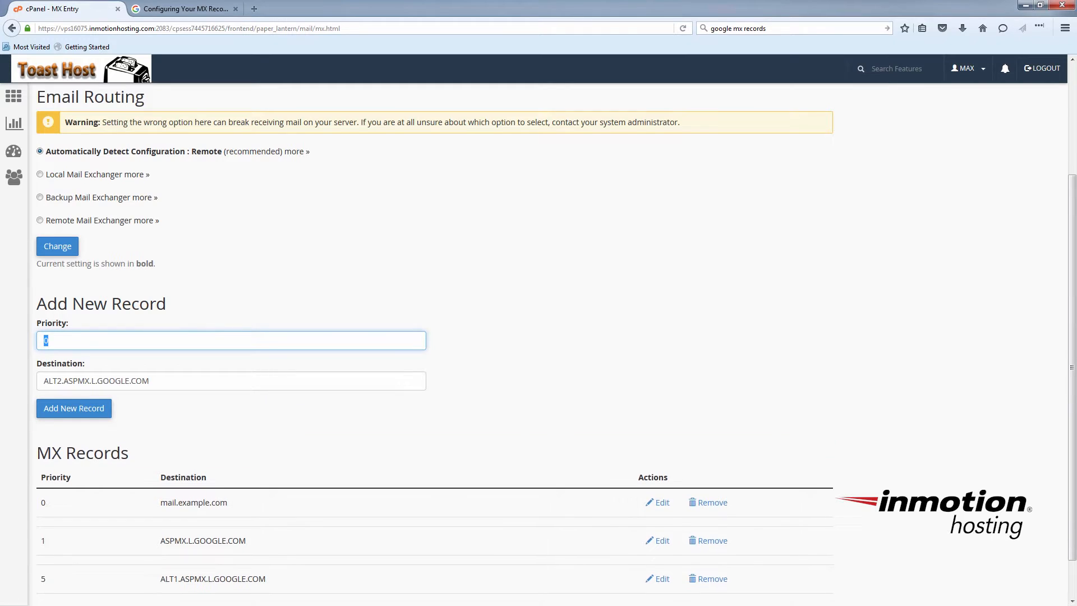
type("5")
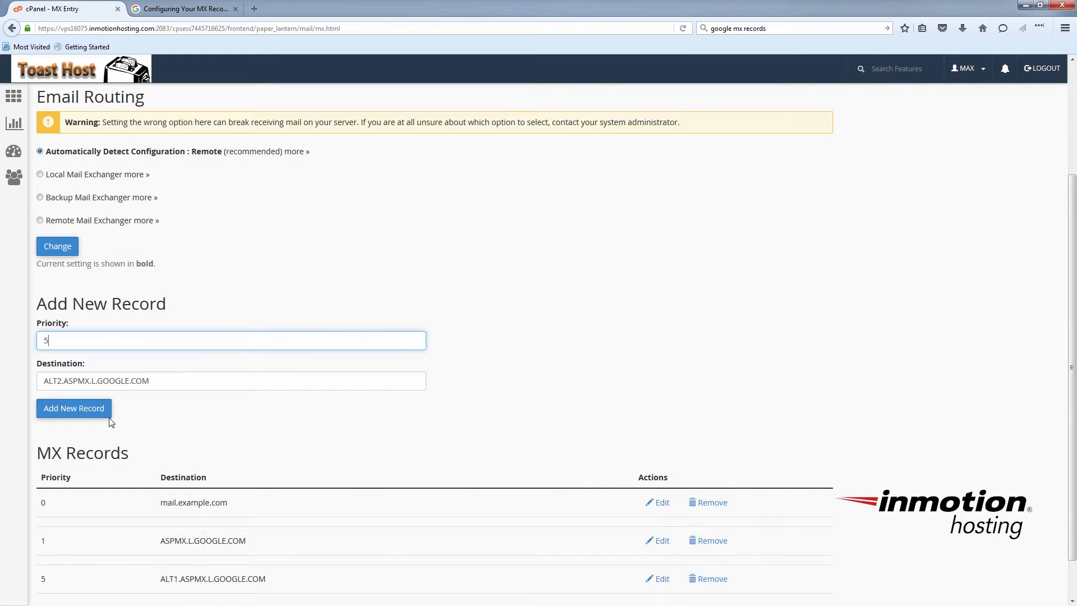
left_click(74, 407)
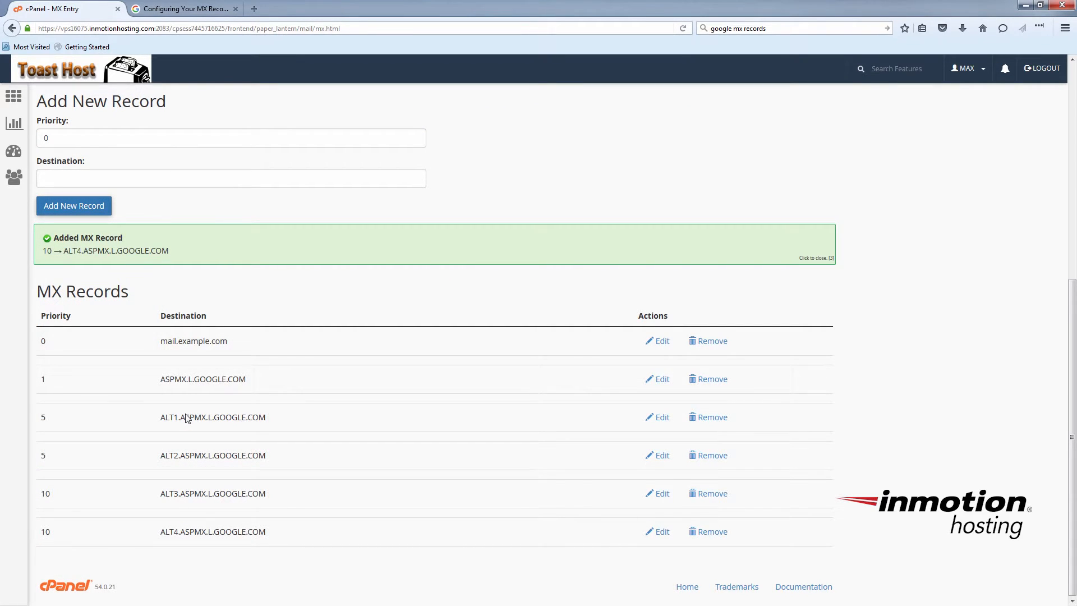
mouse_move(497, 361)
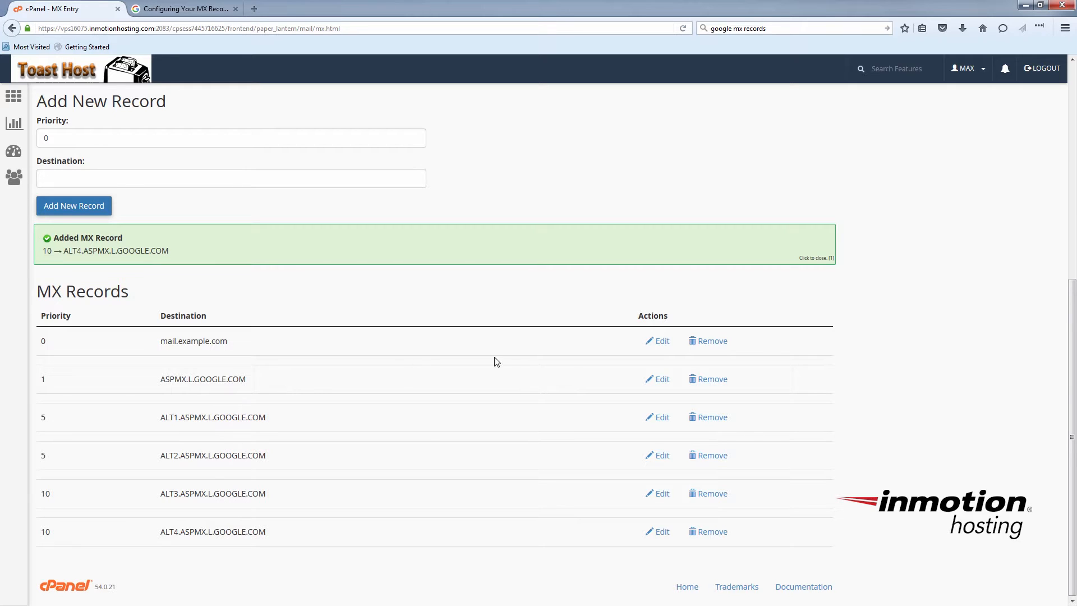
Remove the mail.example.com MX record and confirm the deletion
left_click(712, 340)
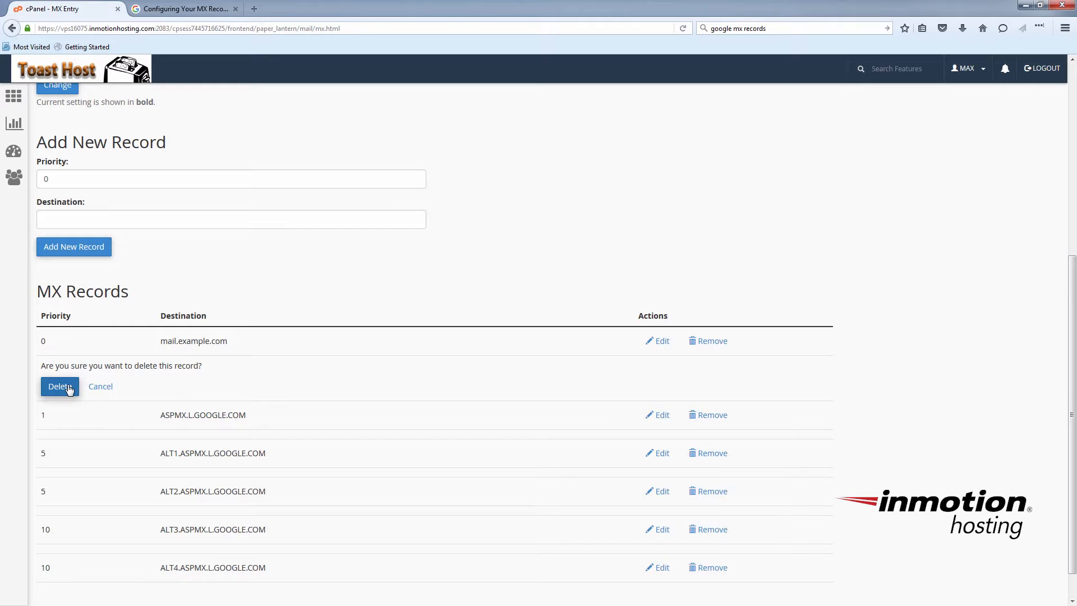
left_click(59, 386)
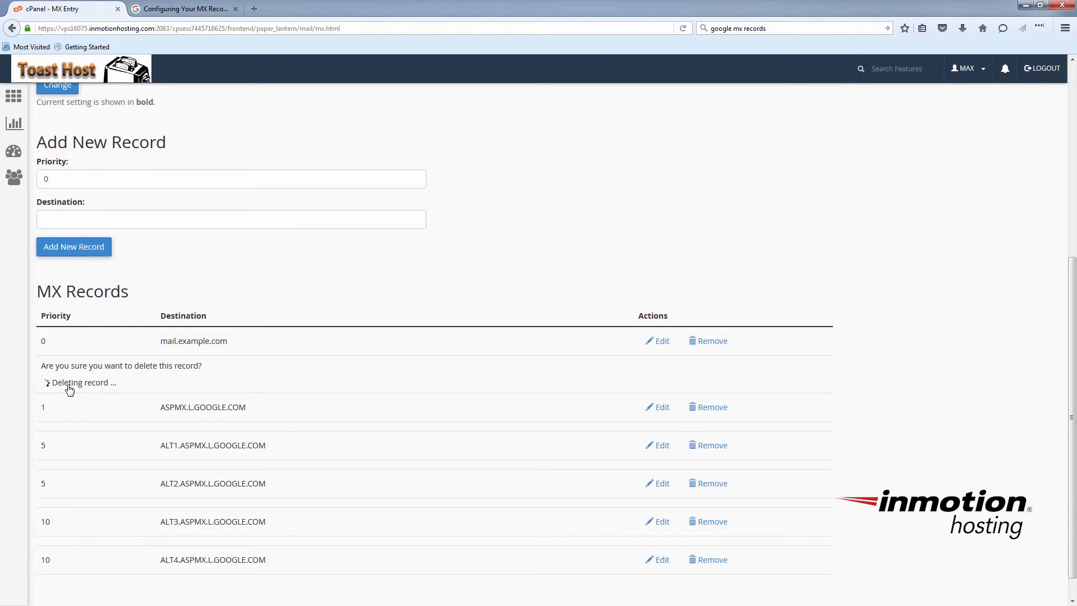
left_click(706, 340)
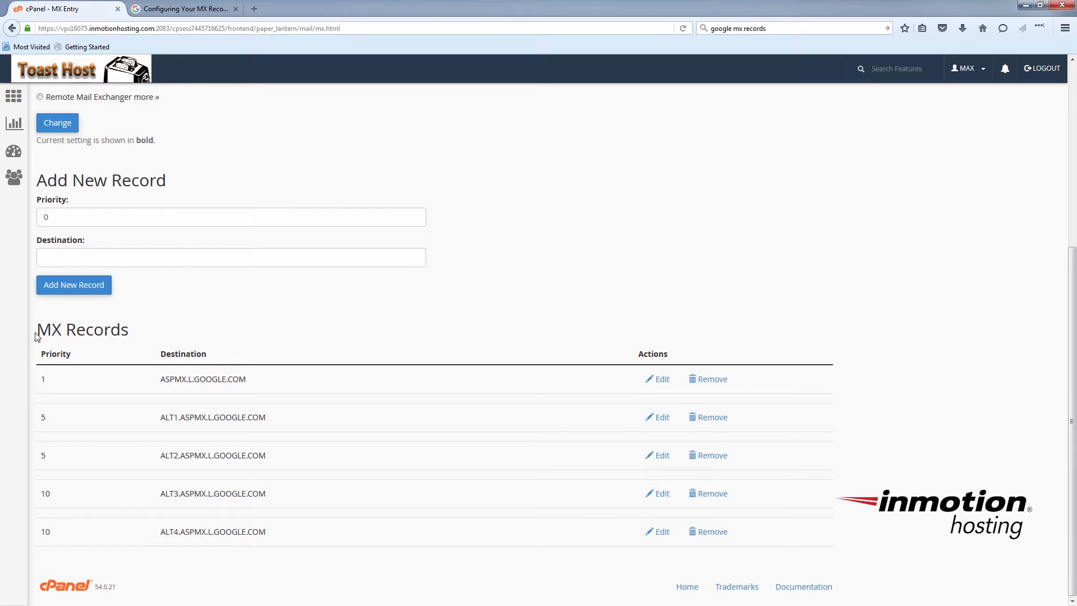
mouse_move(786, 325)
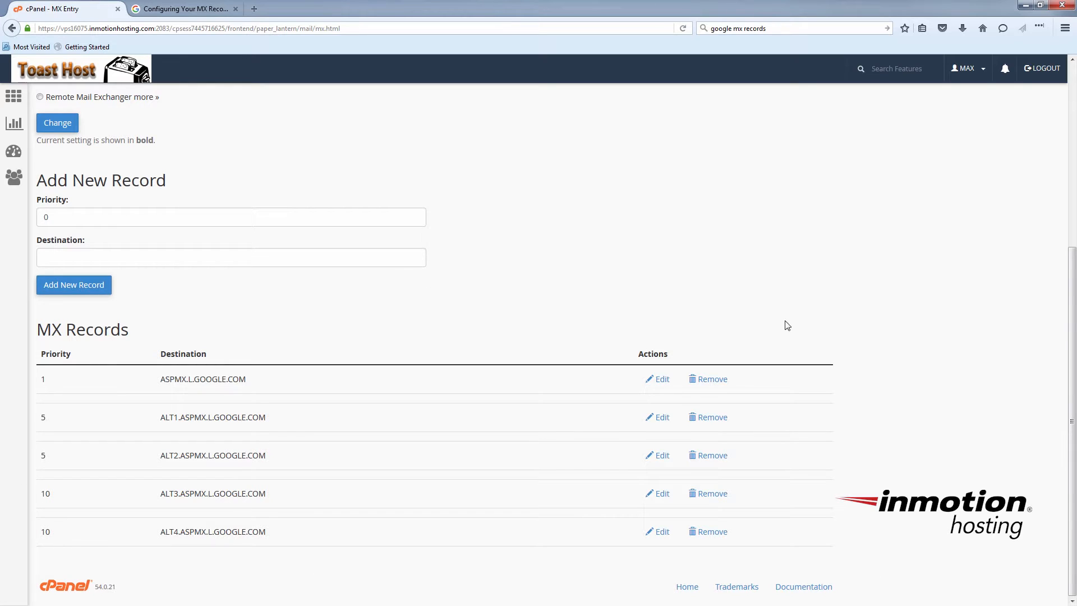
mouse_move(401, 341)
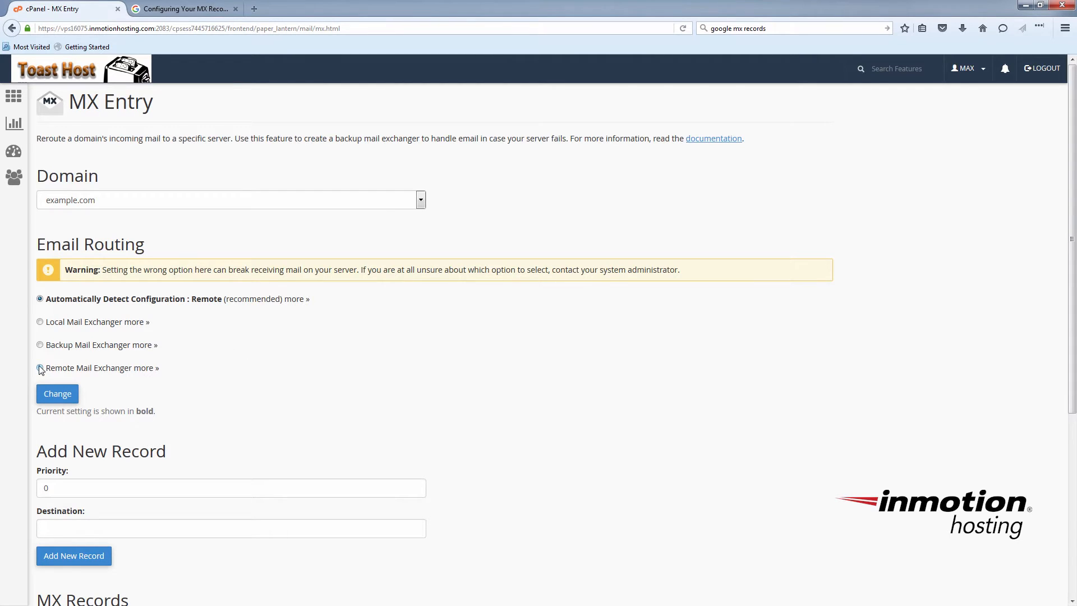
Choose Remote Mail Exchanger for example.com's email routing and apply the change
left_click(40, 367)
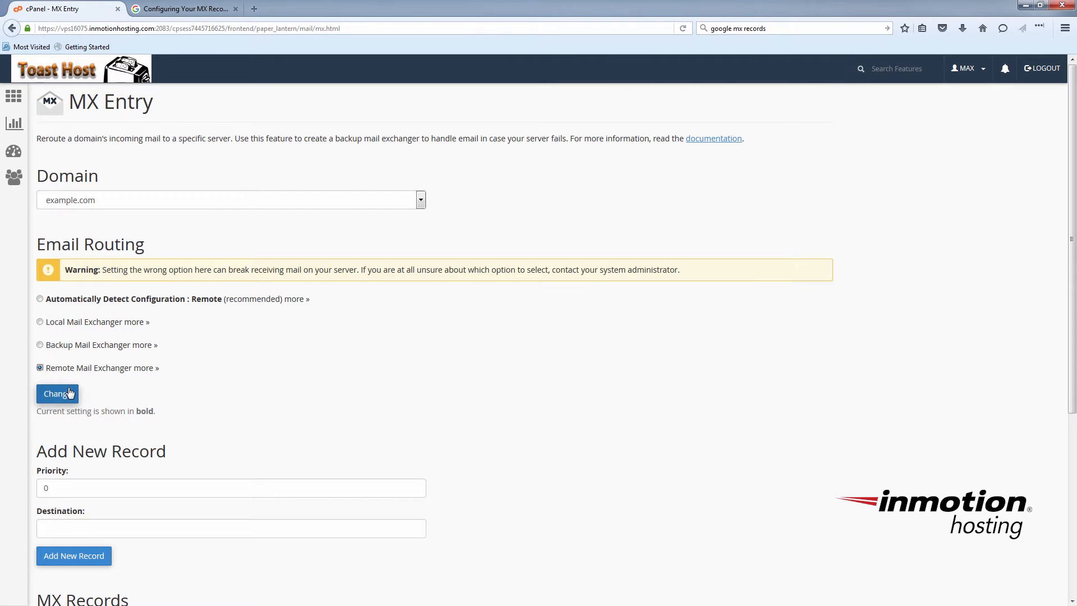
left_click(57, 393)
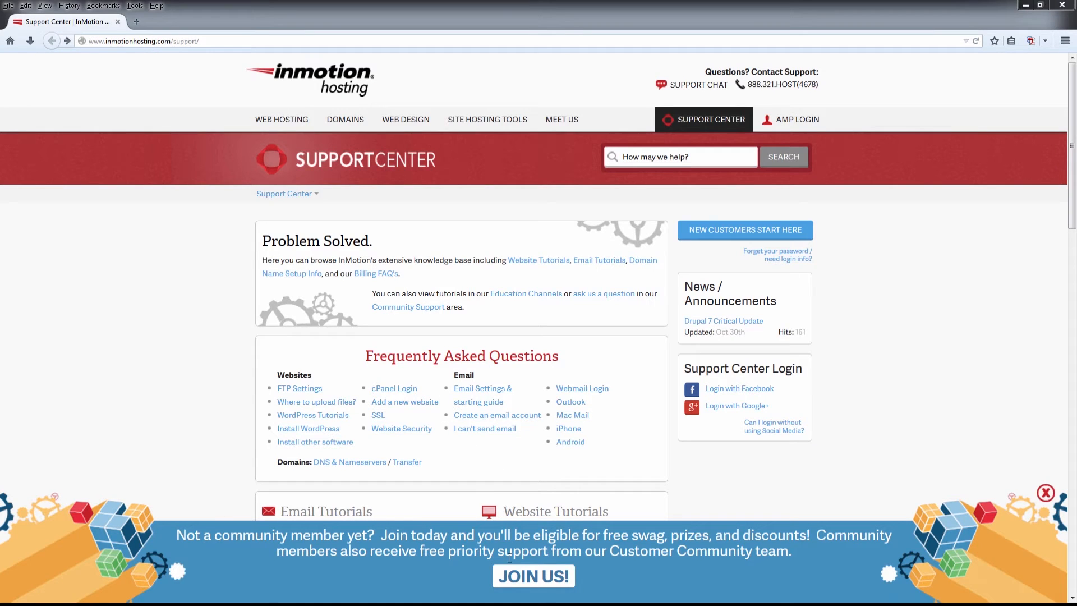
Choose Login with Google+ on the InMotion Hosting Support Center page
left_click(736, 404)
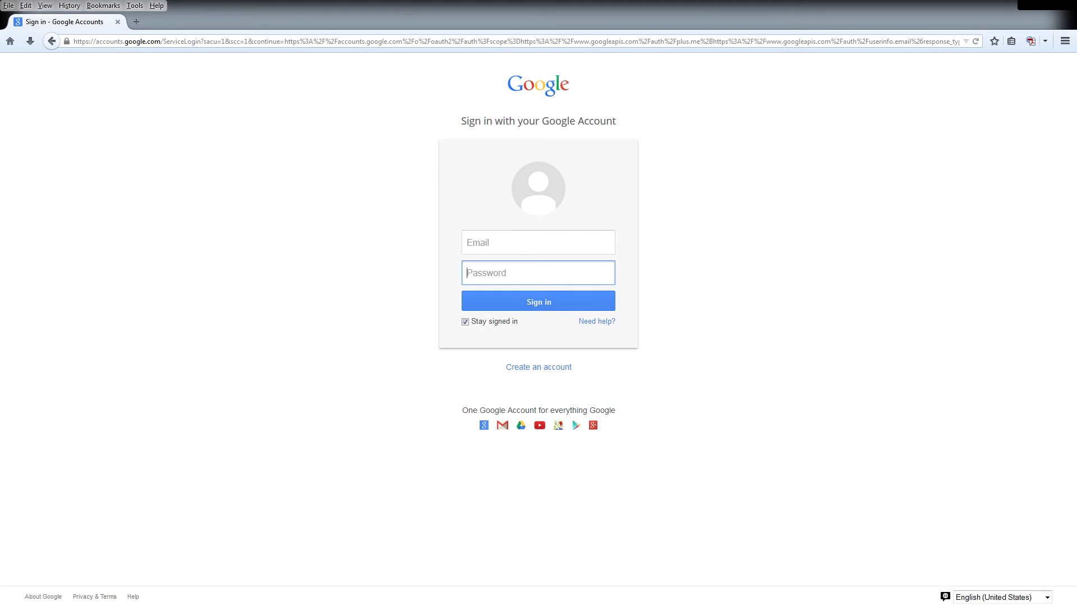